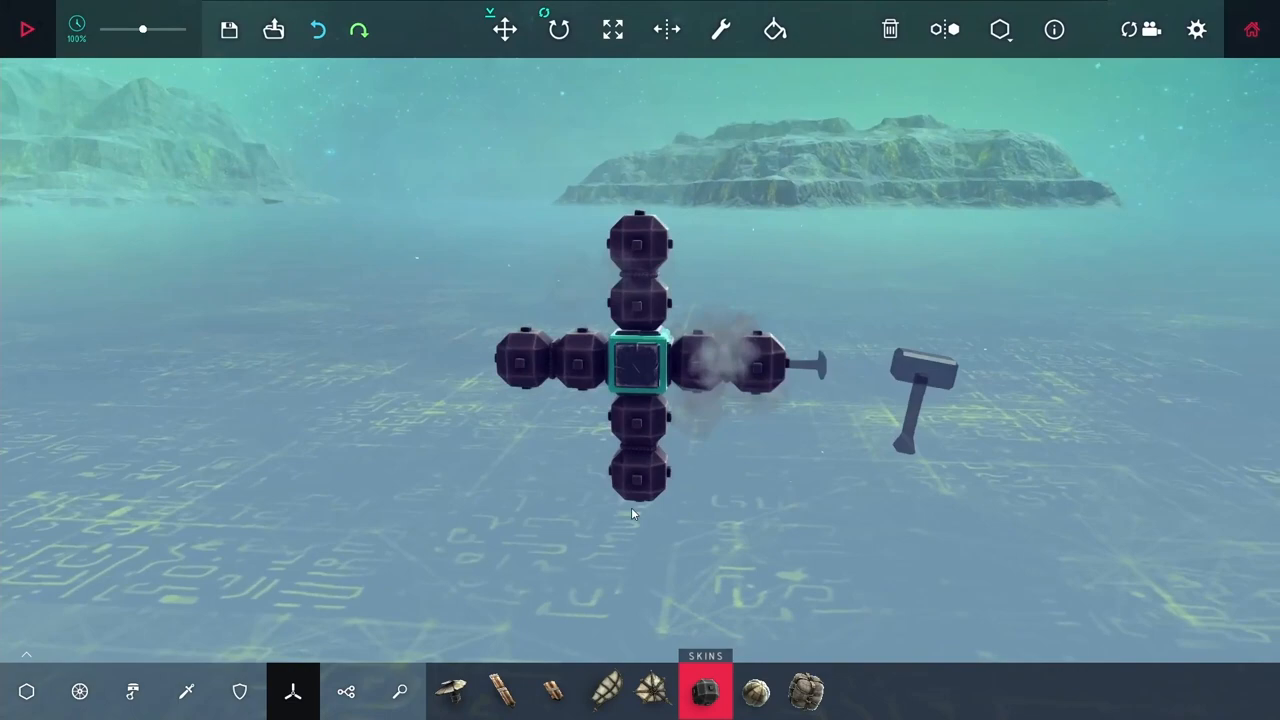
Stack extra armour-block layers on each arm and set a spinning block at the centre
left_click(24, 28)
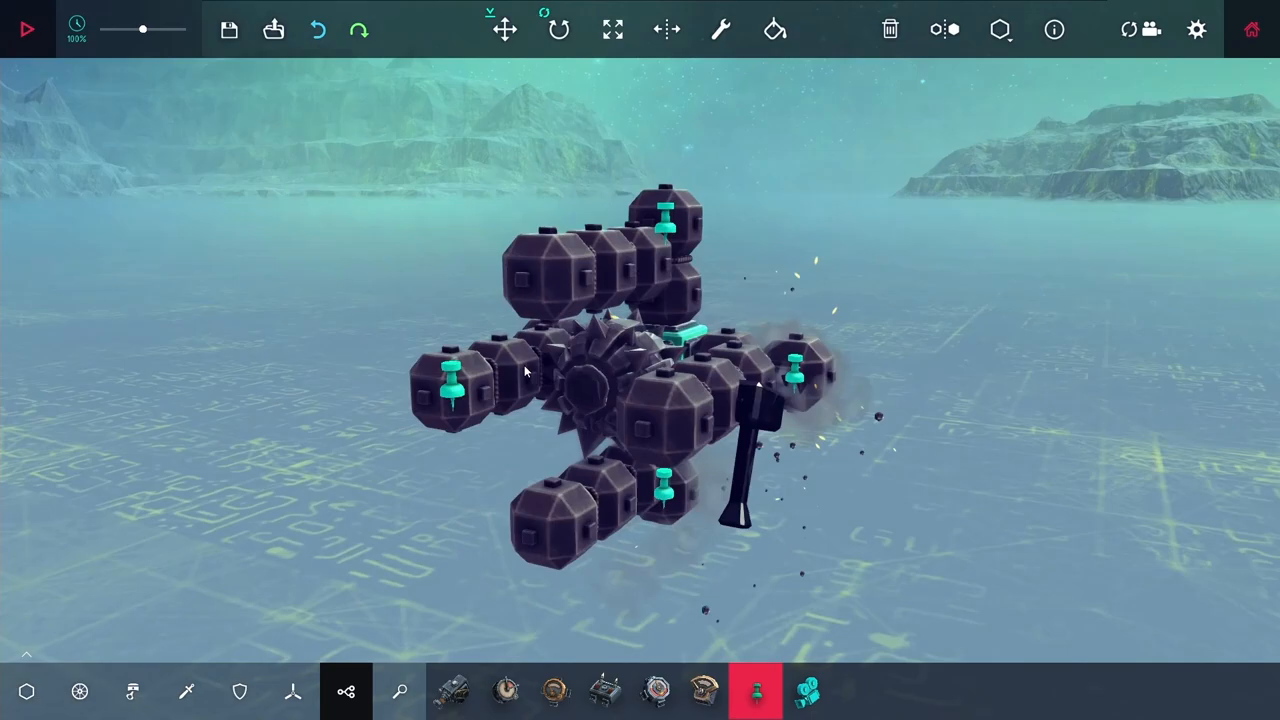
Mount a wooden-barrel flamethrower on the end of one arm of the cross
left_click(292, 692)
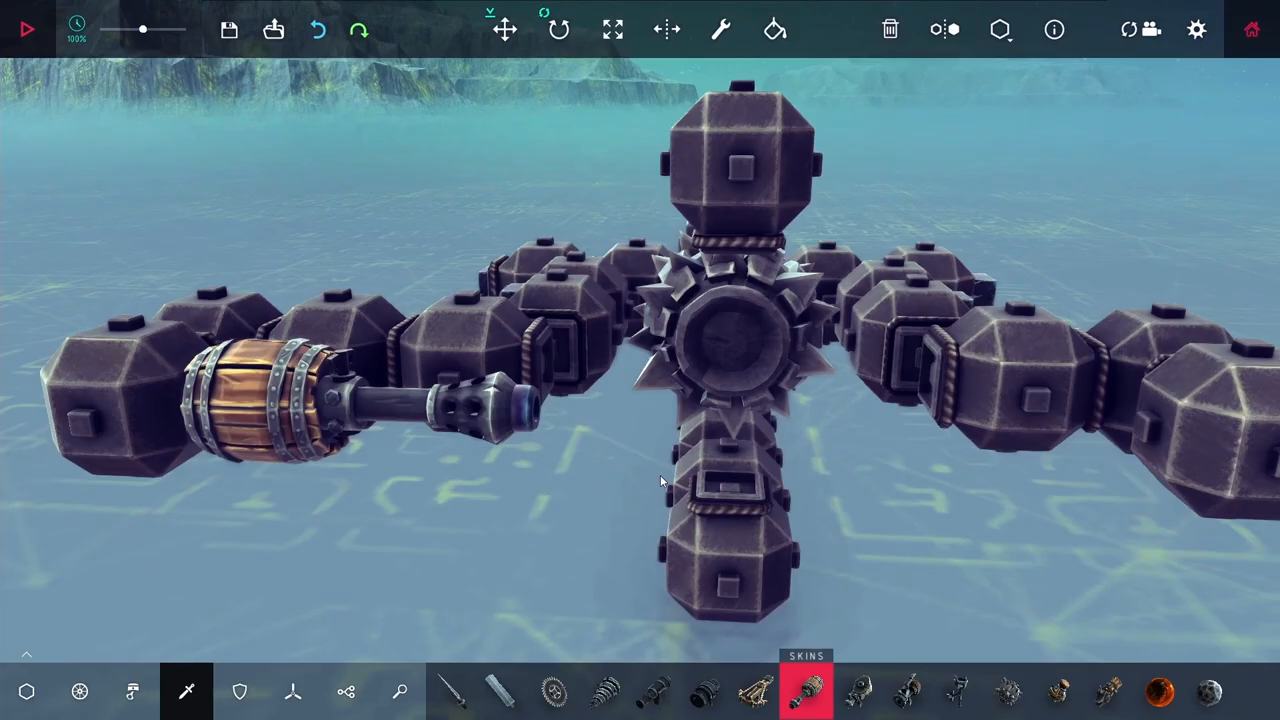
Add a second flamethrower on the opposite arm, test-fire, then brace the armour blocks diagonally
left_click(24, 28)
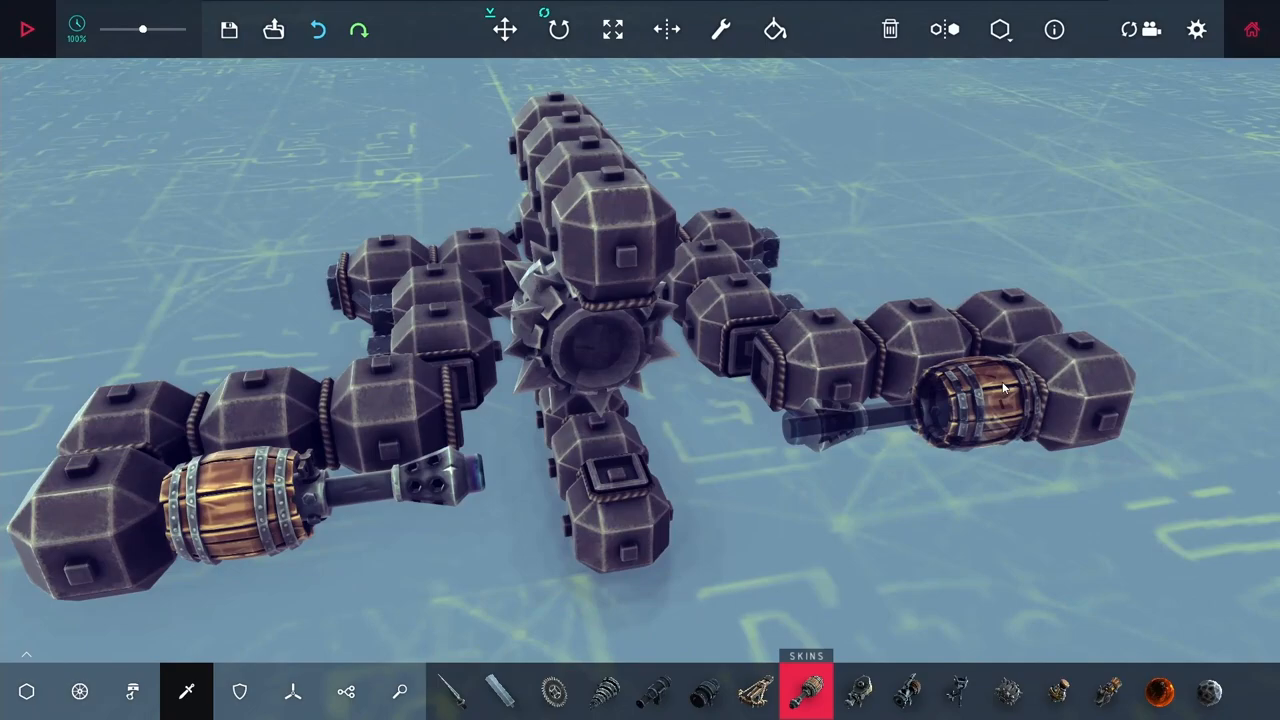
left_click(24, 28)
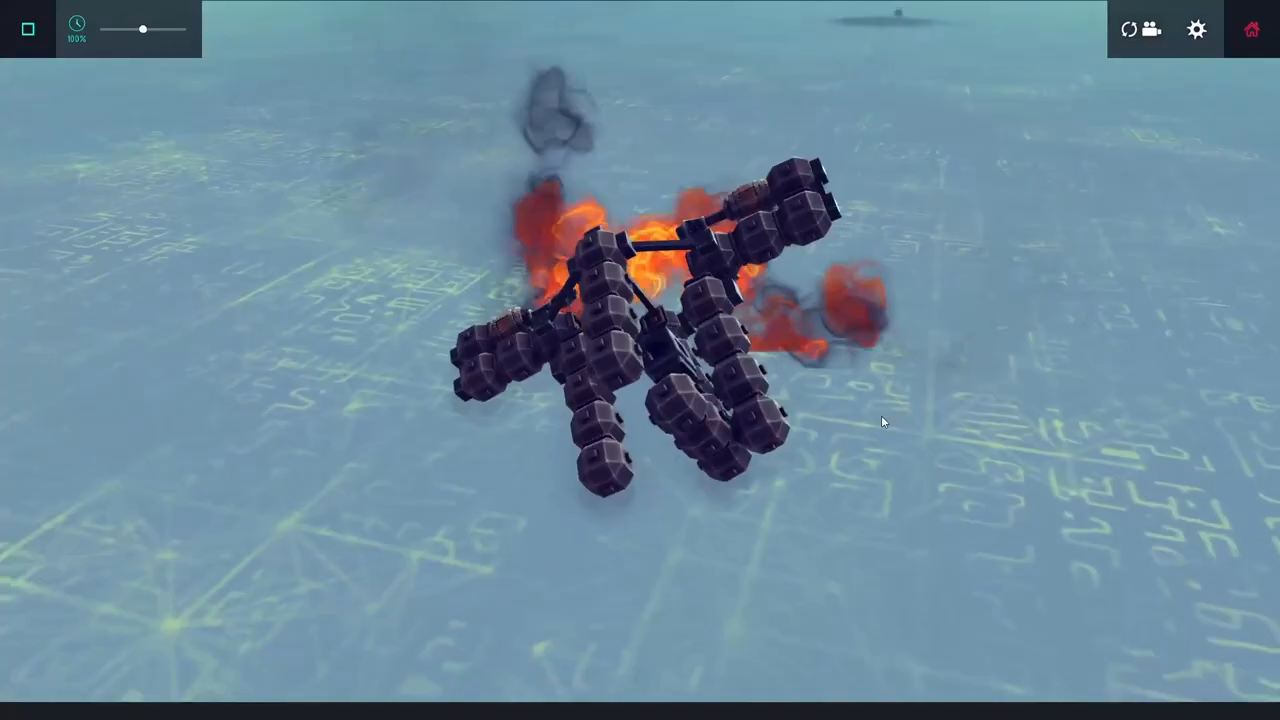
left_click(30, 24)
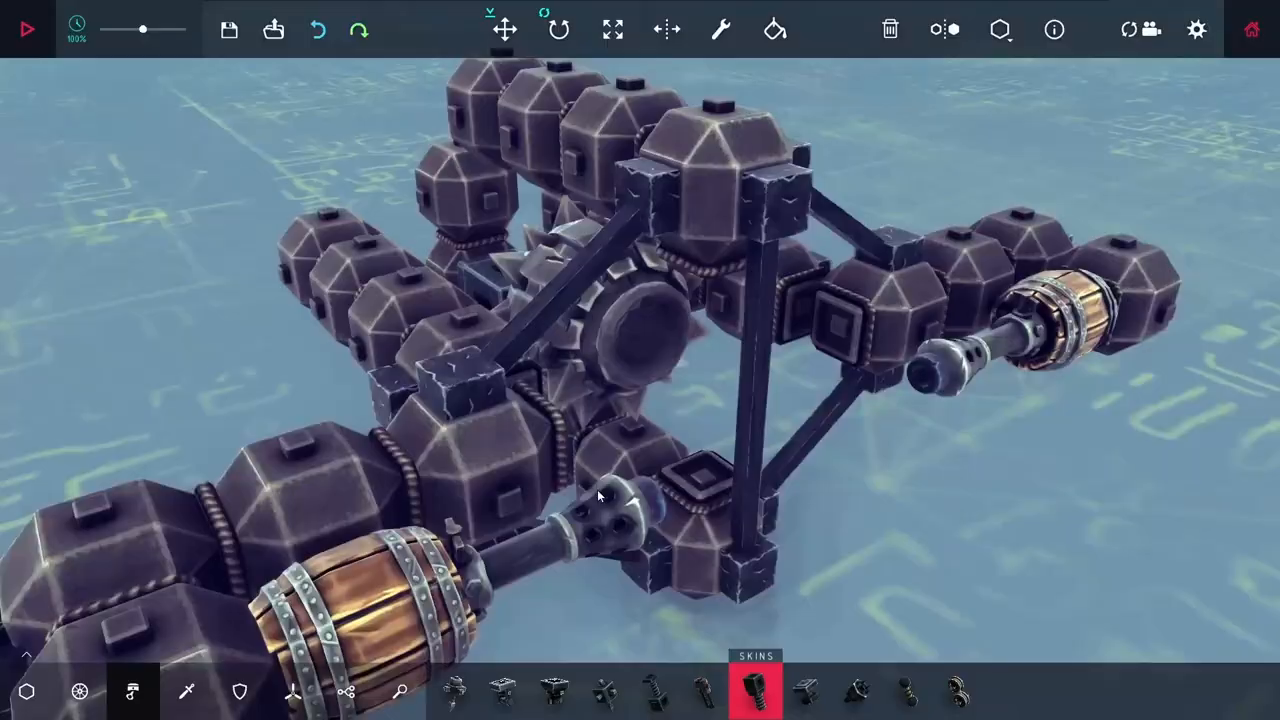
Rebuild the body as rows of stacked armour blocks with two wooden logs protruding
left_click(24, 30)
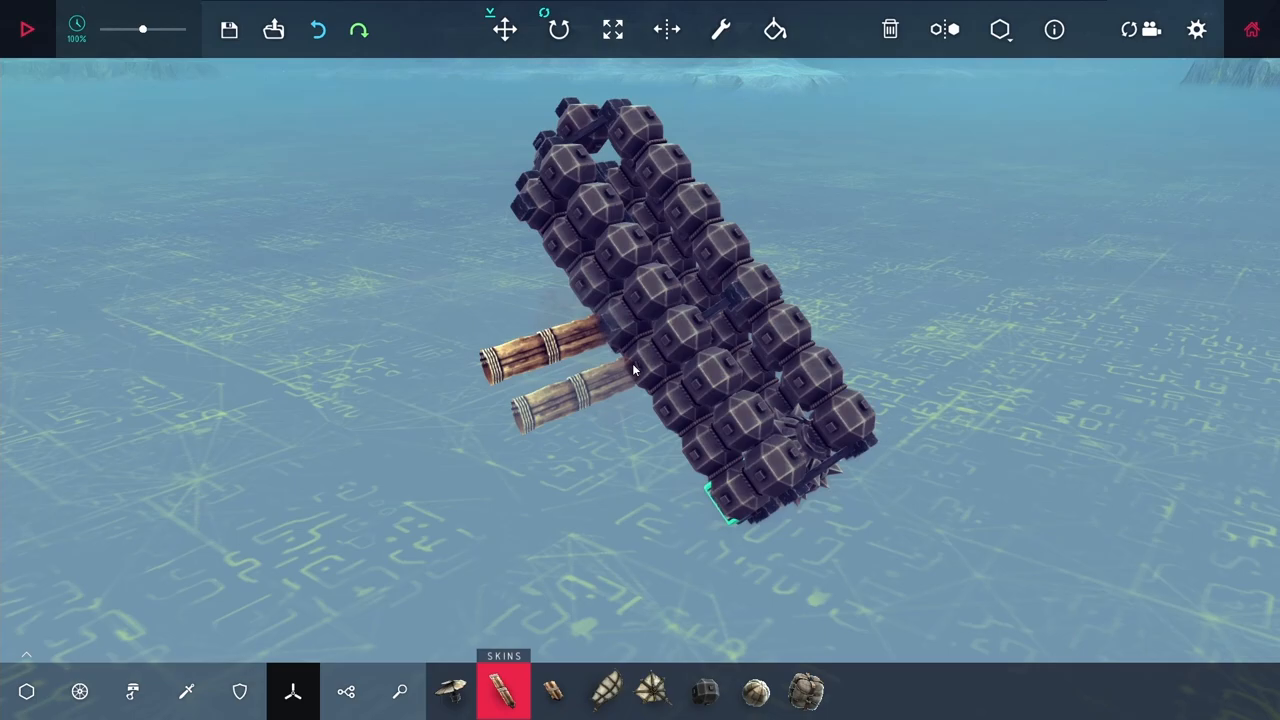
Line both sides of the armour body with rows of wooden logs positioned as wings
left_click(550, 24)
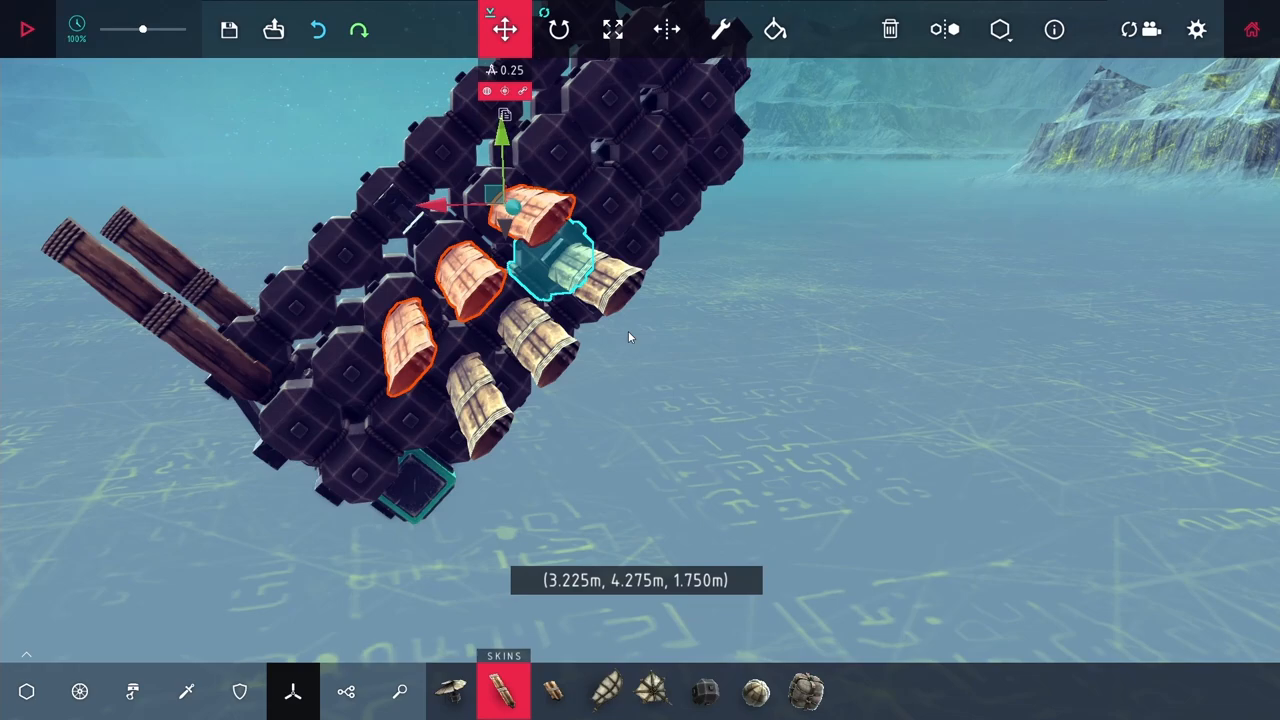
left_click(28, 28)
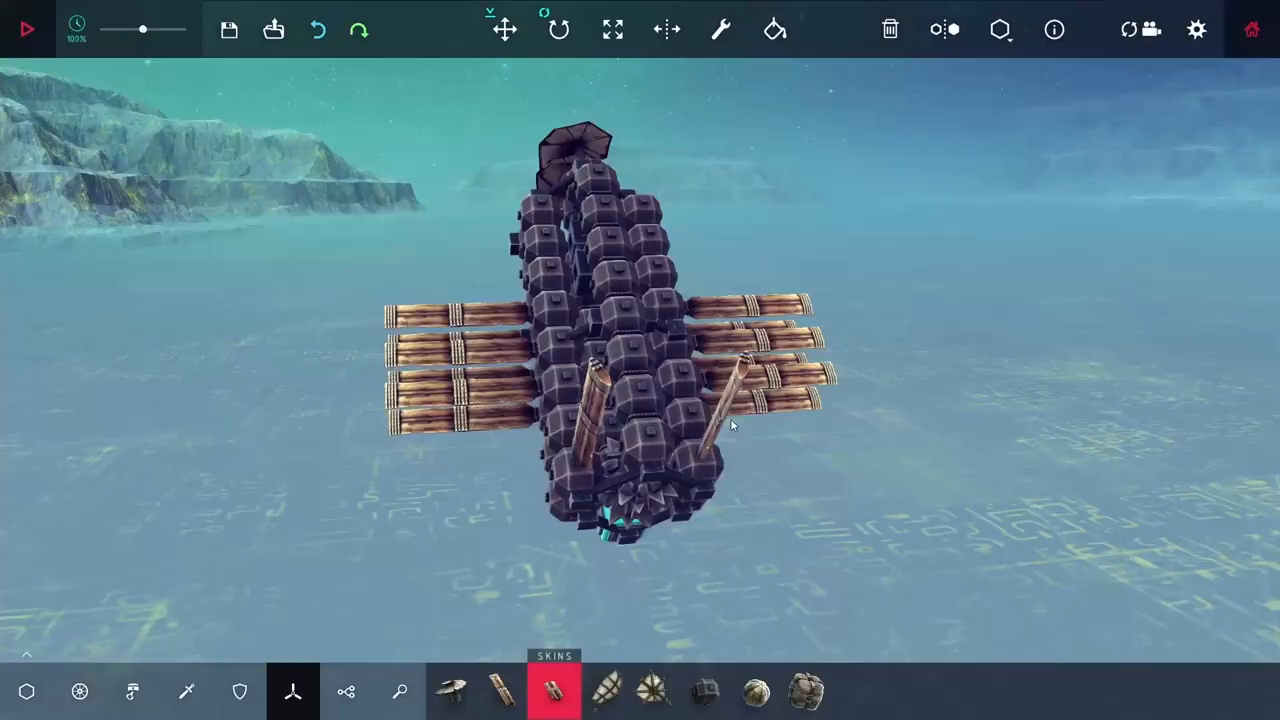
Attach large propeller-blade fans at both ends of the body beside the log wings
left_click(648, 688)
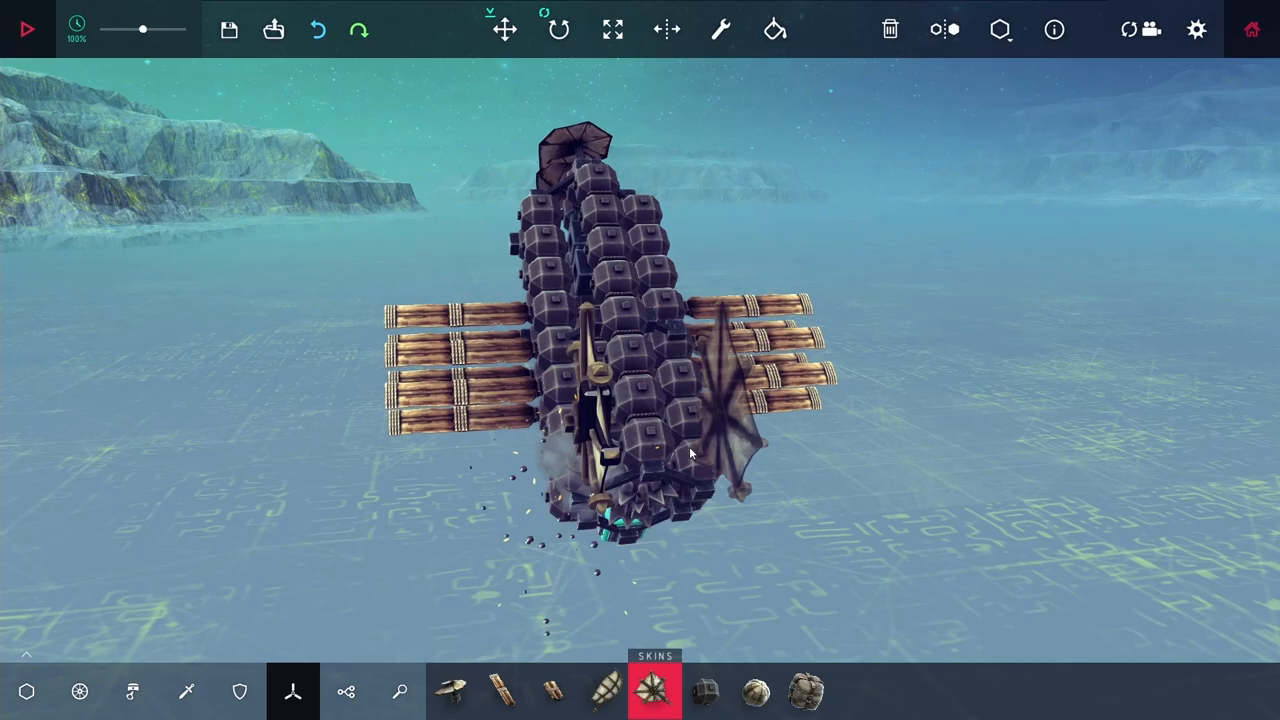
left_click(28, 28)
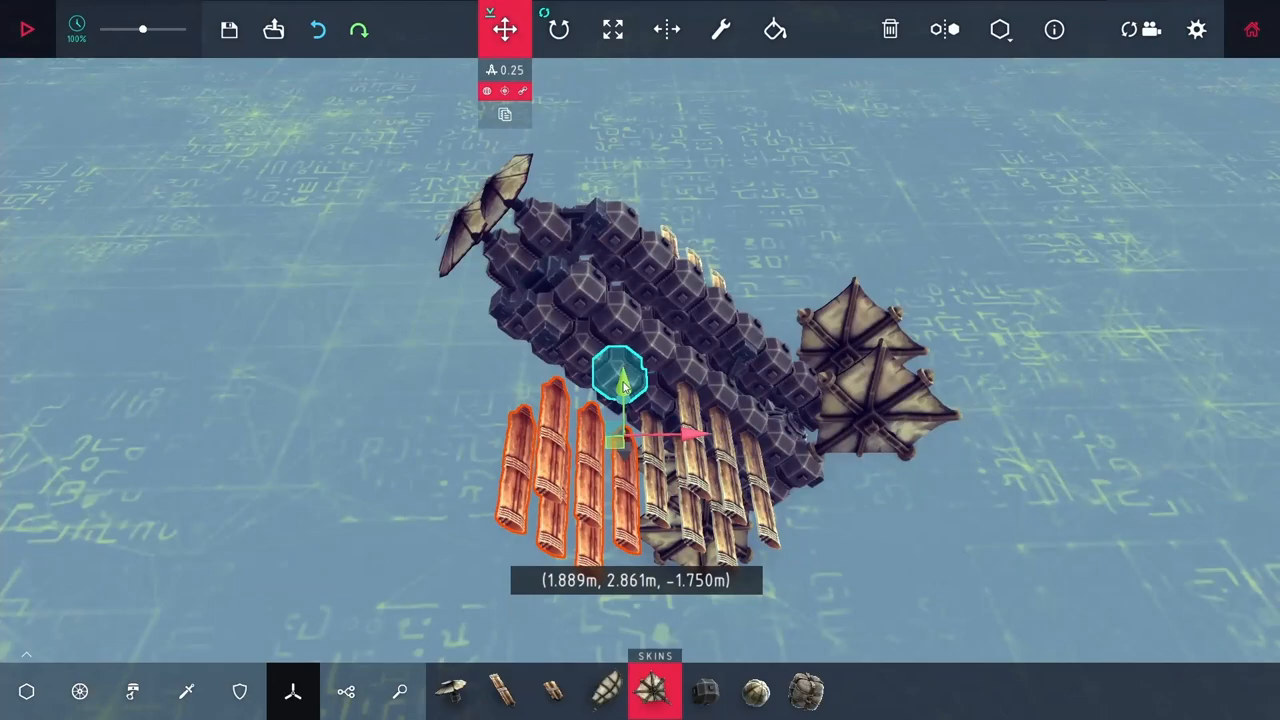
Test-fly the machine, then replace the log wings with large propeller blades along the sides
left_click(28, 28)
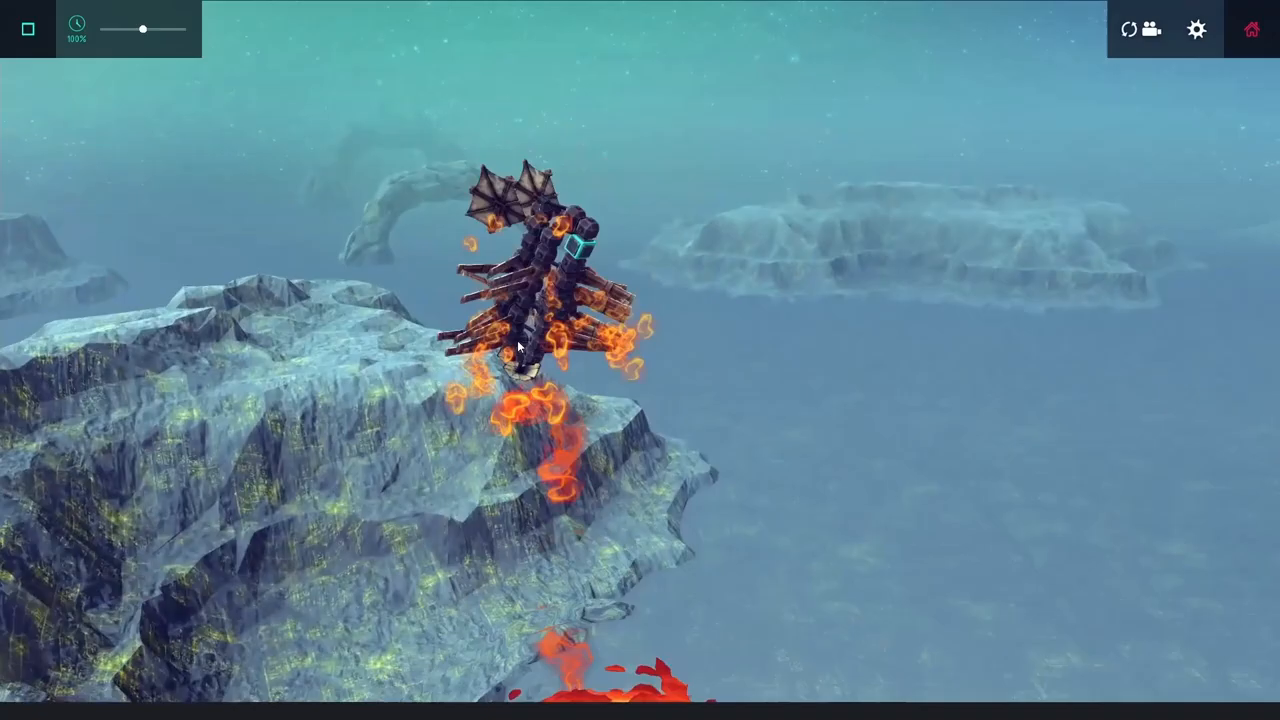
left_click(32, 28)
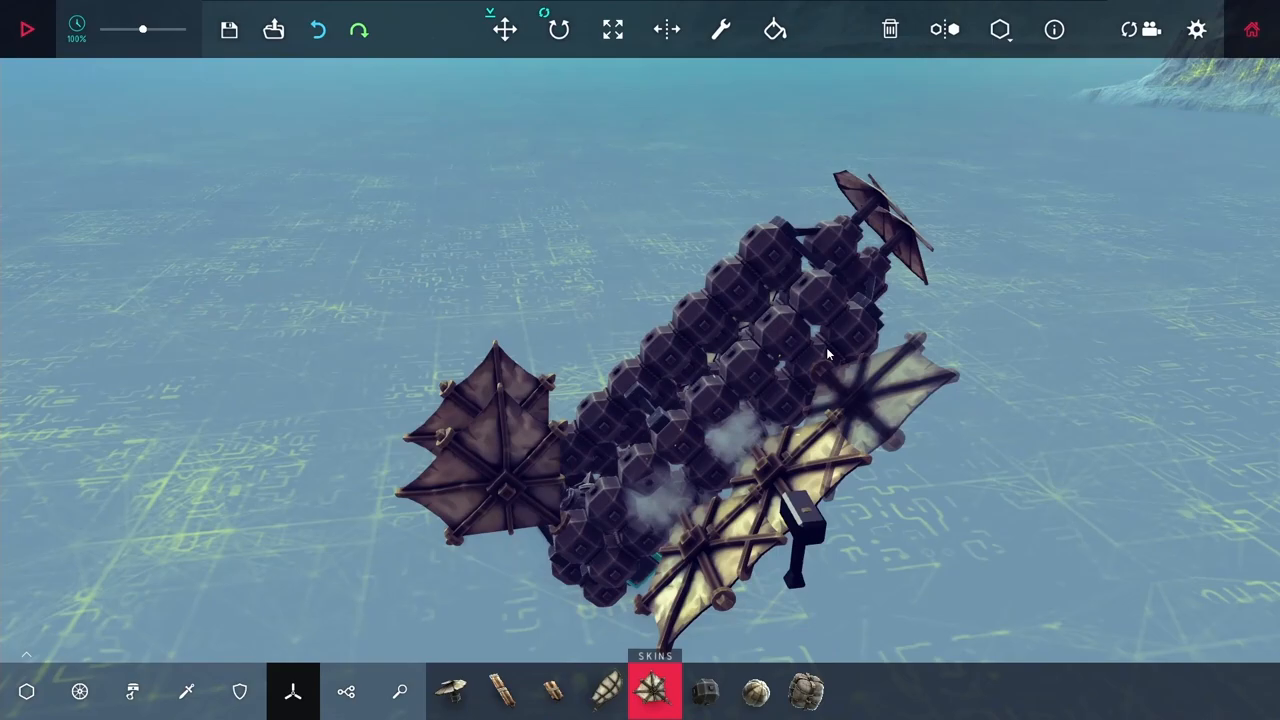
Add a ballast block at 2.00x mass and test-fly the missile on its four bladed wings
left_click(24, 28)
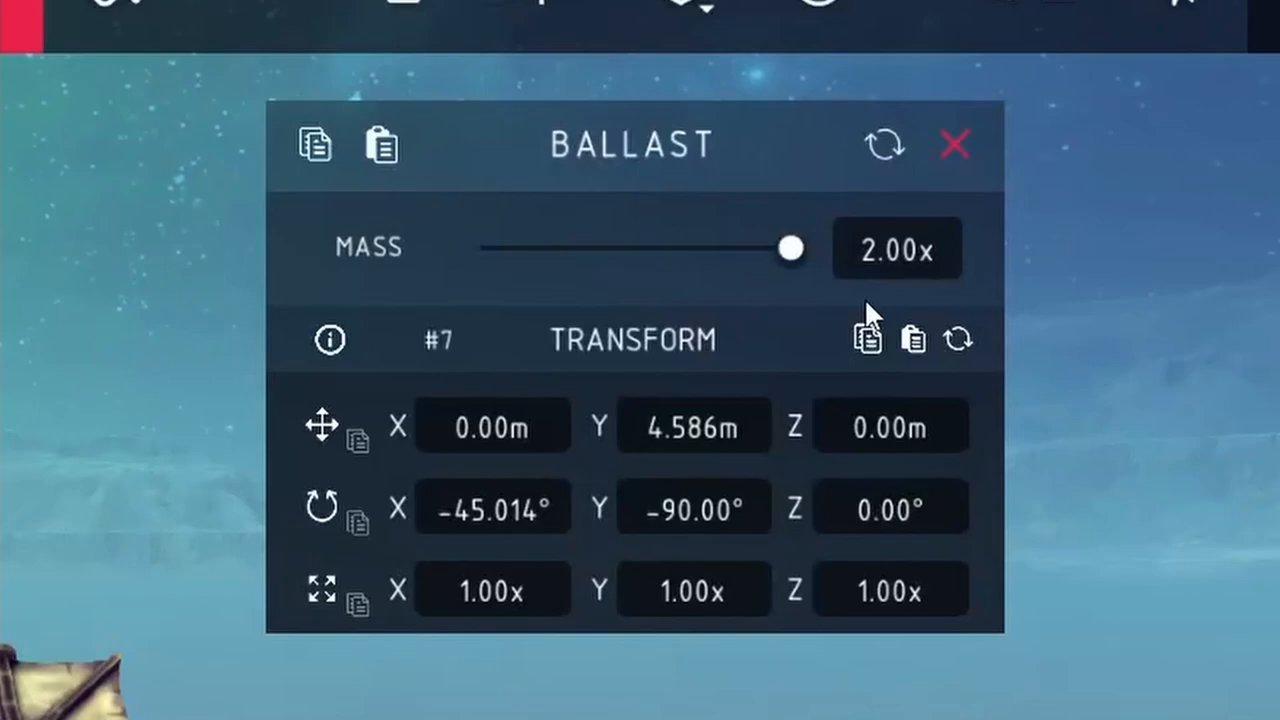
left_click(954, 144)
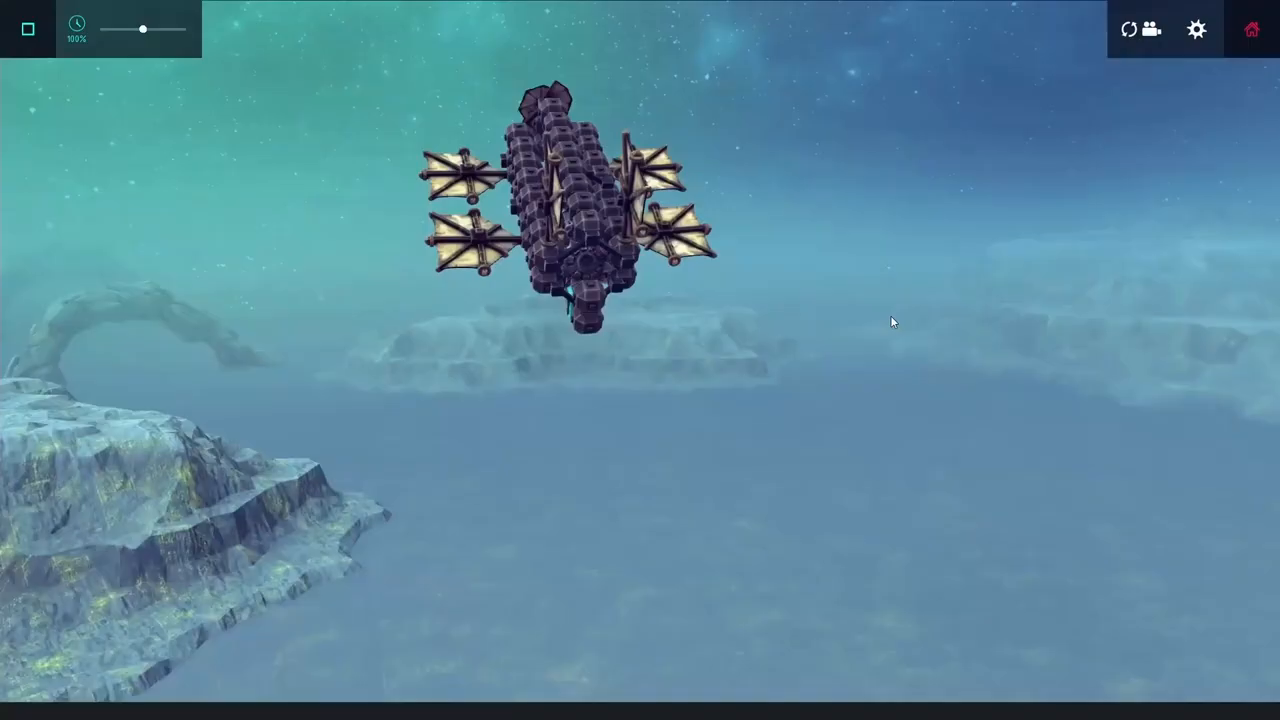